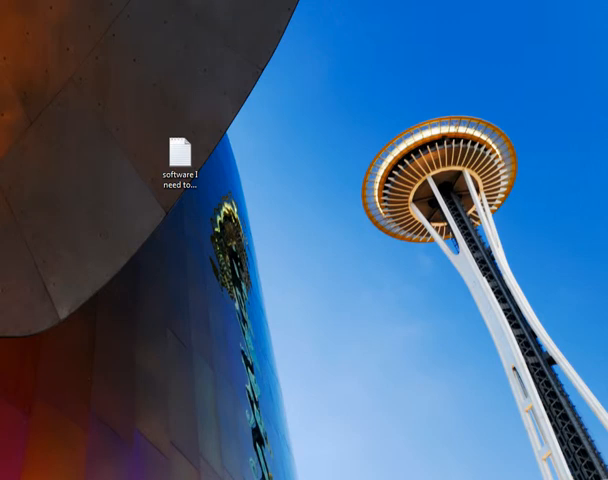
- Check the properties of 'software I need to install 2012.txt', then send it to a mail recipient
right_click(184, 150)
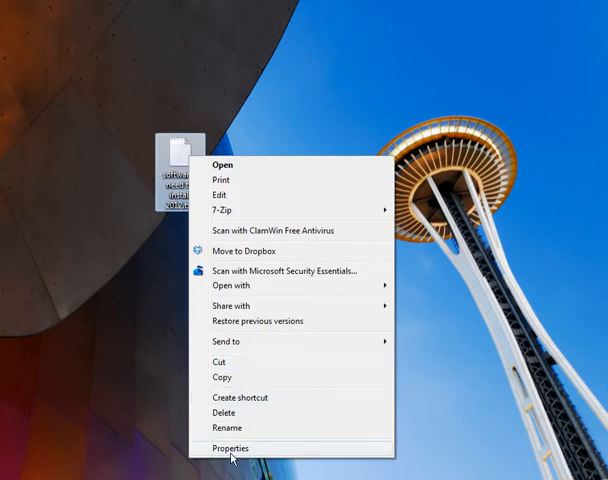
click(230, 448)
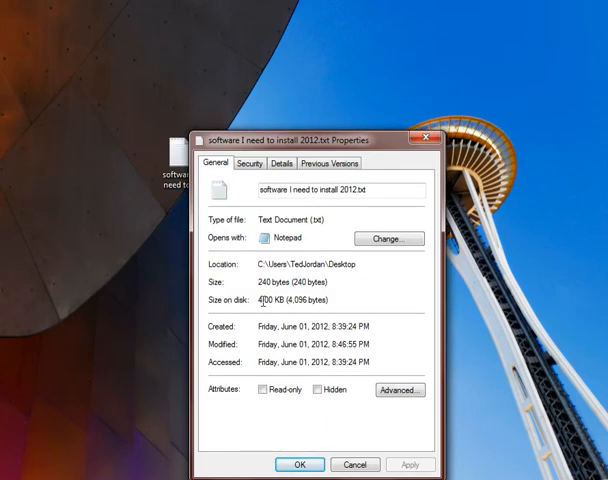
mouse_move(264, 296)
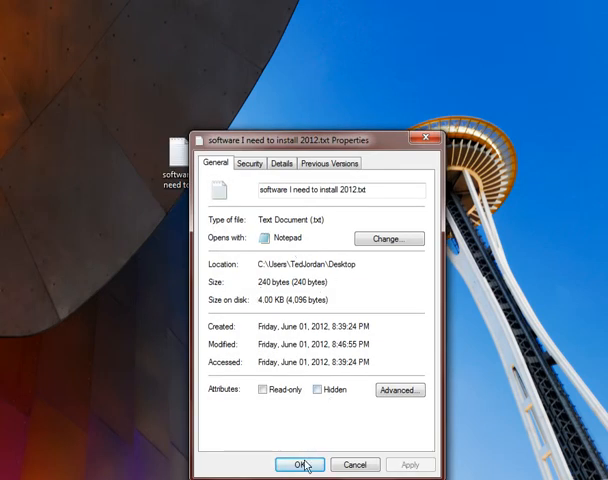
click(298, 464)
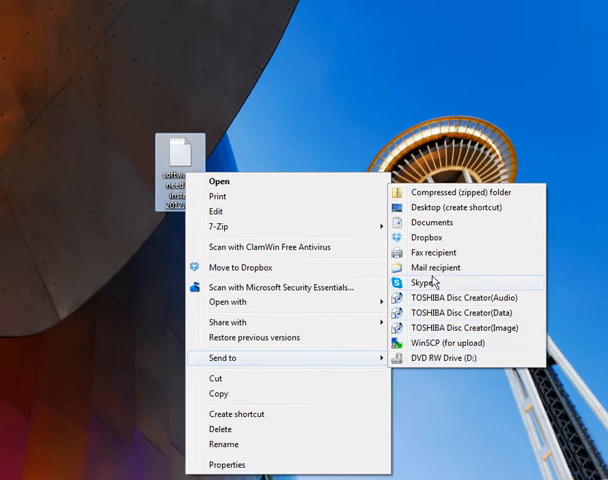
click(432, 268)
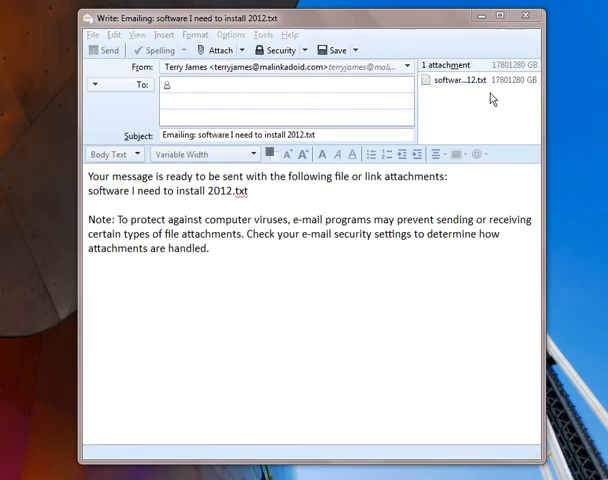
mouse_move(500, 96)
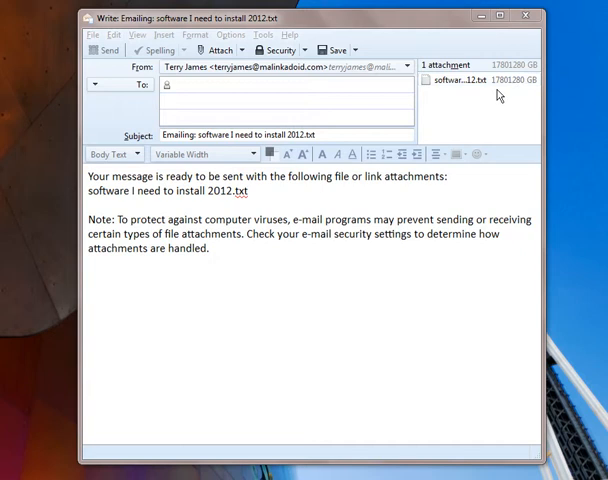
mouse_move(500, 62)
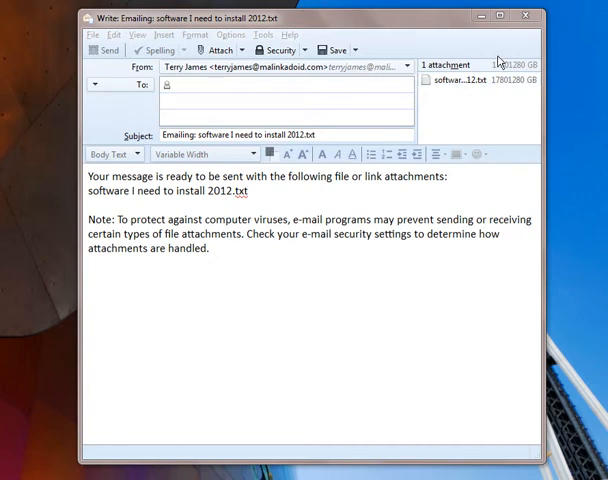
- Remove the attachment from the Thunderbird message and reopen the desktop file's options
right_click(470, 80)
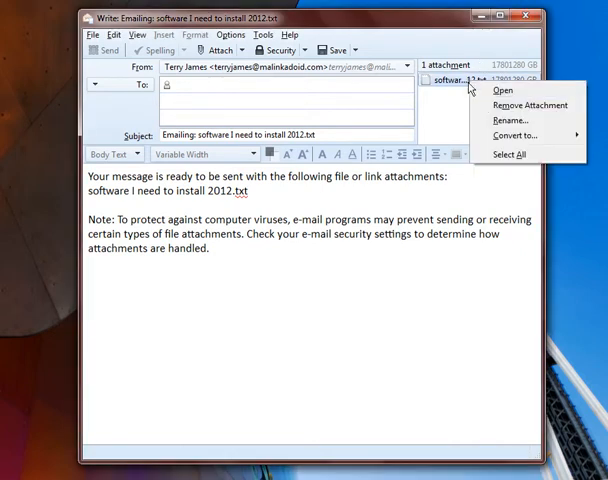
click(528, 104)
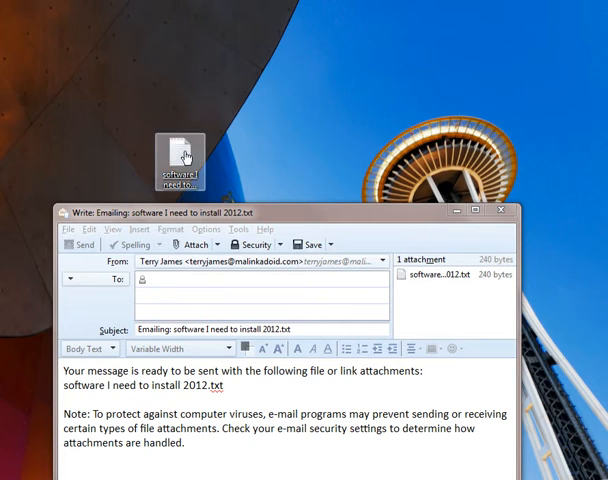
right_click(180, 156)
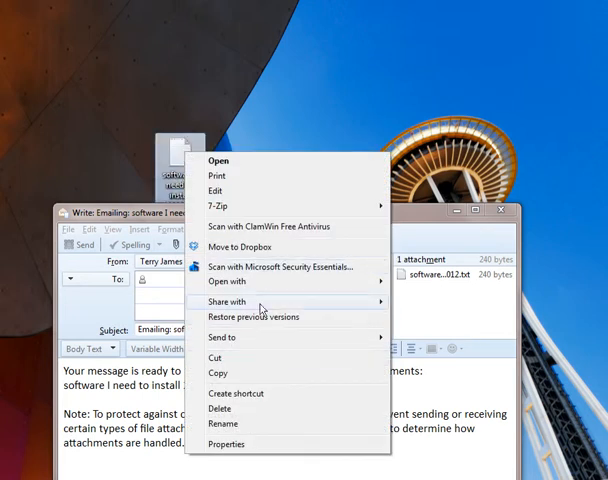